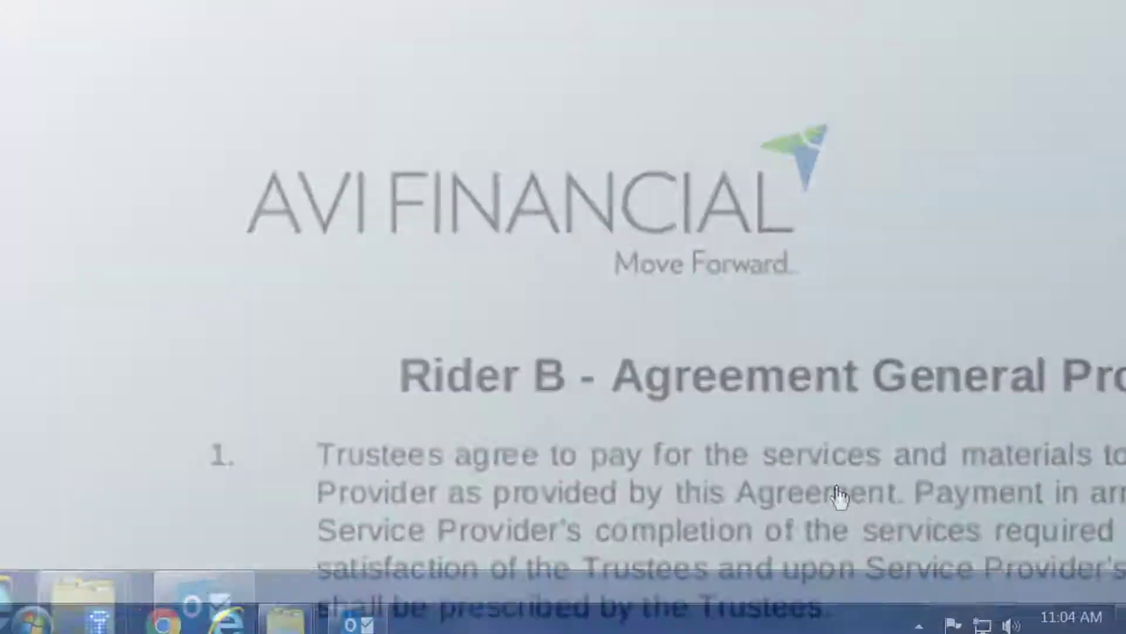
Step: Bring up the context menu on the Contracts (Miles) folder in the sync folder
click(920, 611)
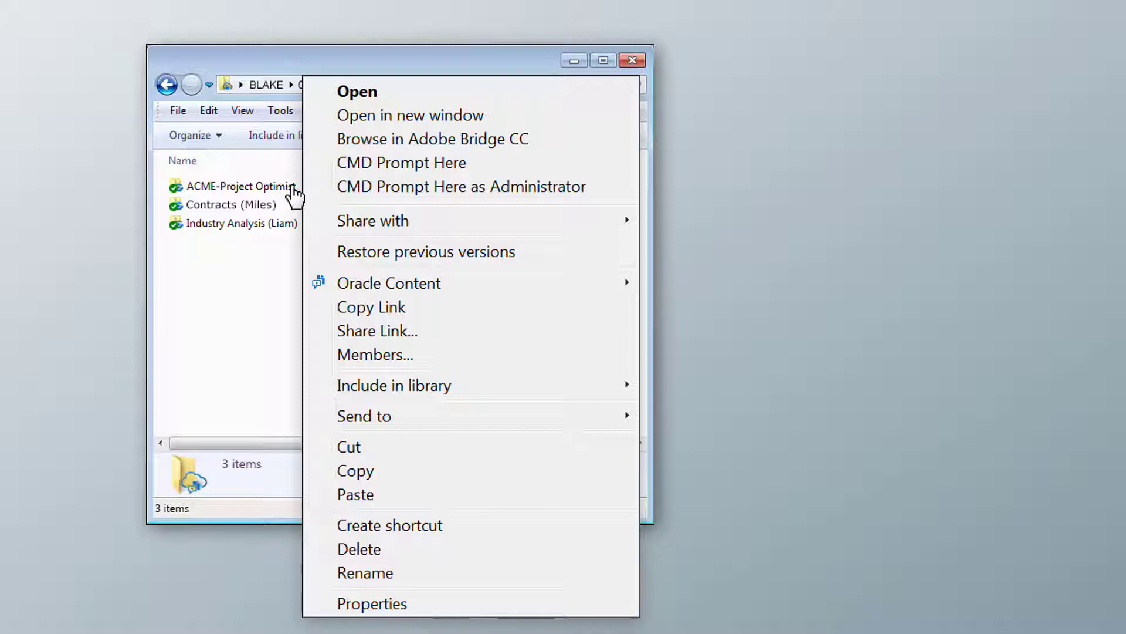
mouse_move(399, 363)
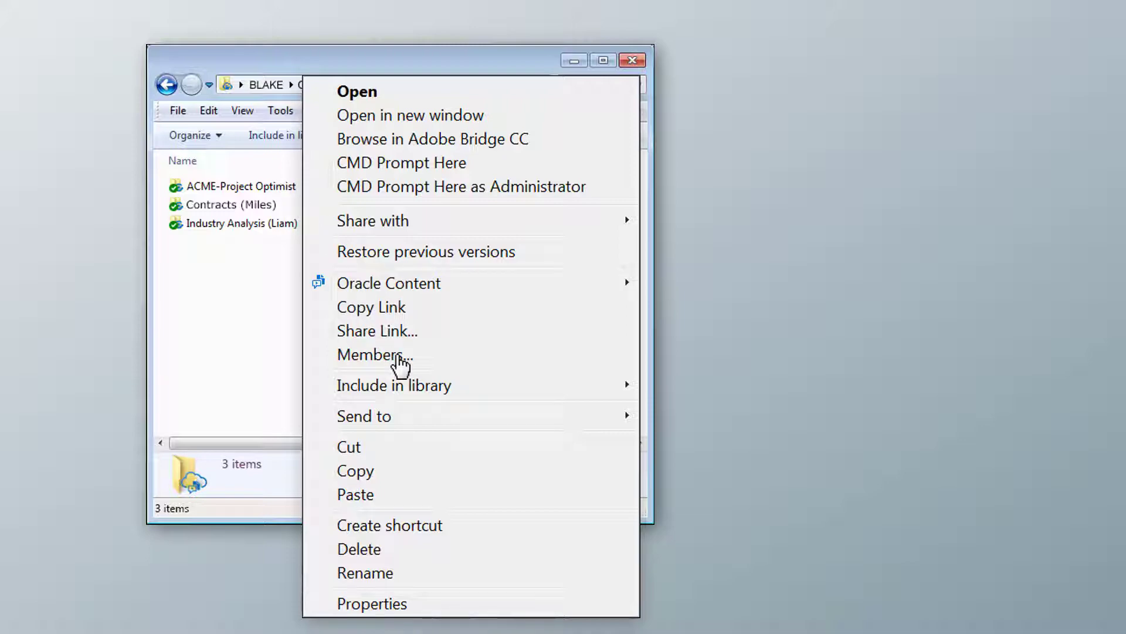
Step: Add a collaborator by email to the Contracts folder's members and choose their role
click(373, 355)
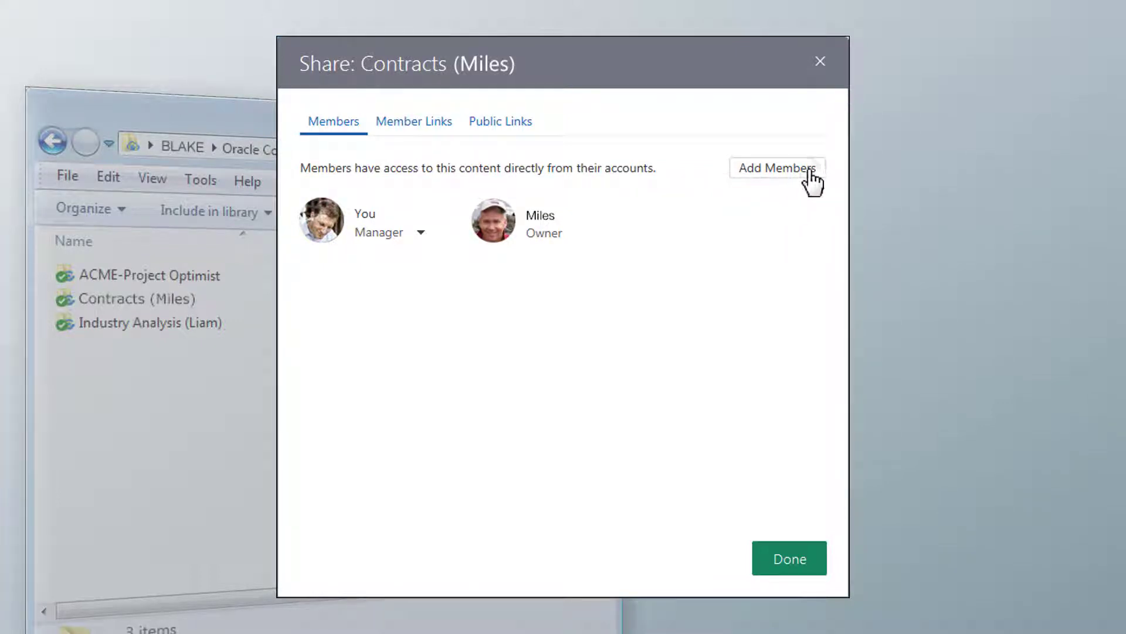
click(776, 168)
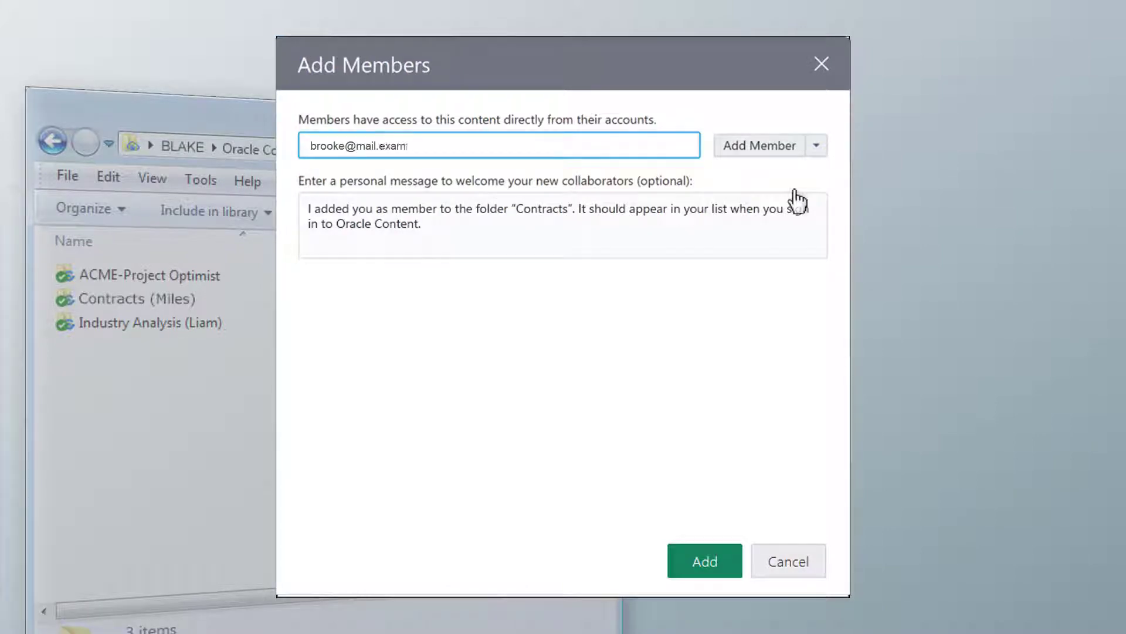
click(815, 145)
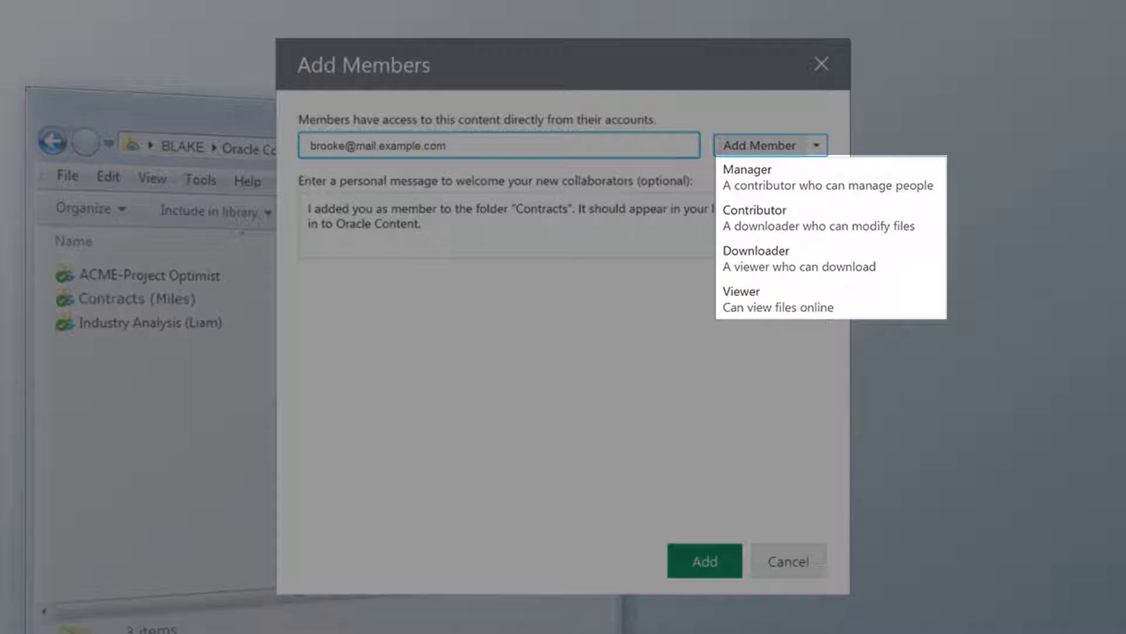
mouse_move(754, 179)
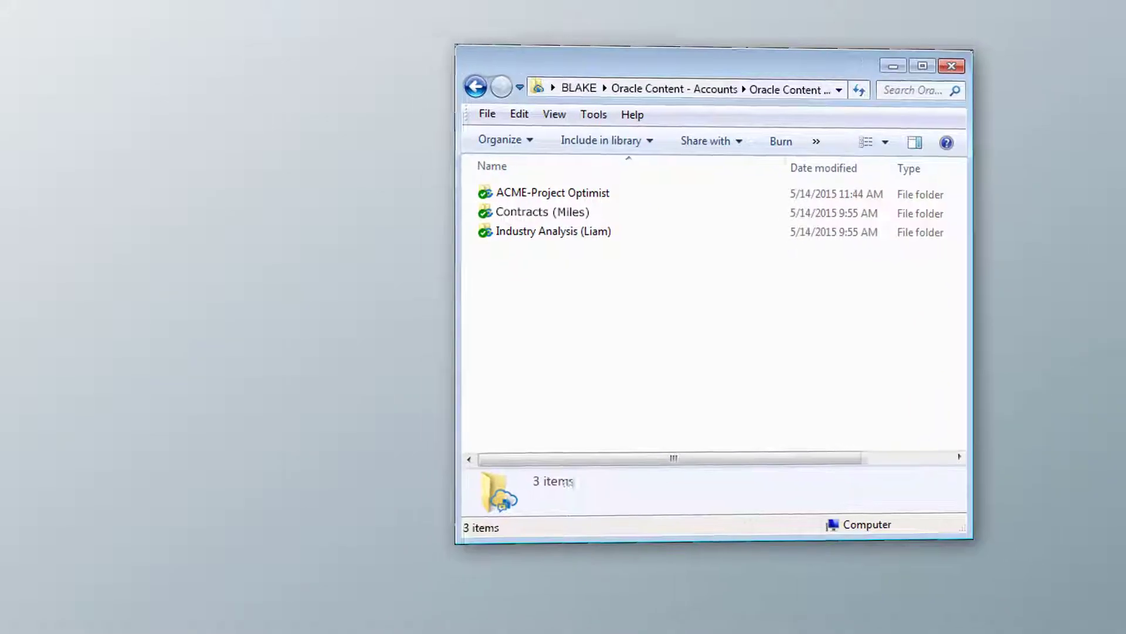
Step: Start public link sharing for Contract.doc from its context menu in the Contracts folder
drag(711, 65, 782, 53)
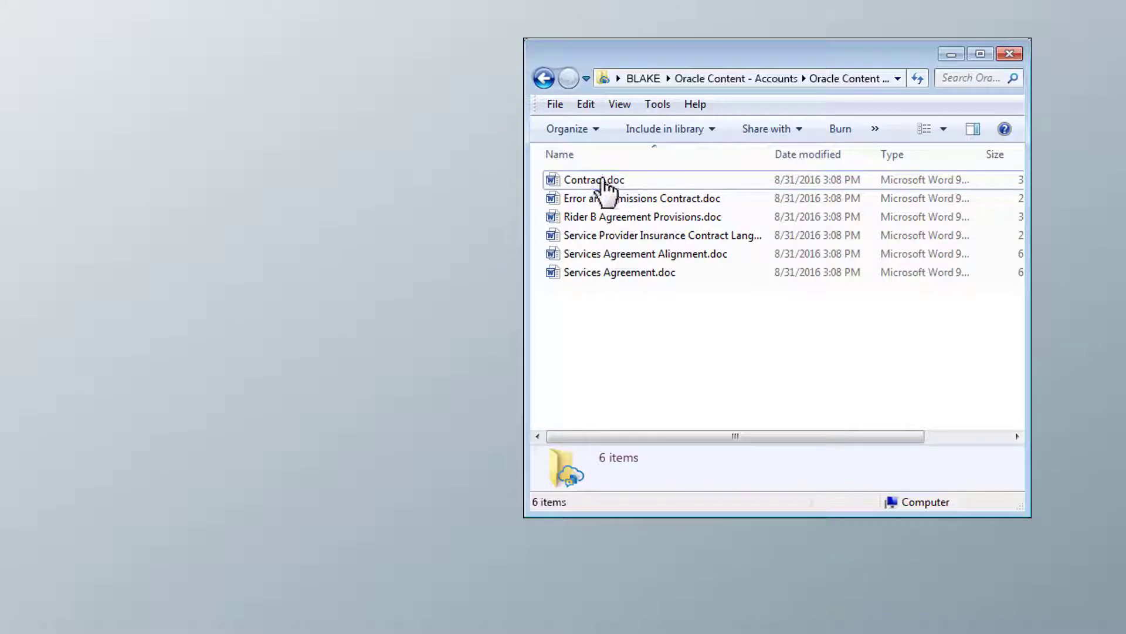
right_click(592, 180)
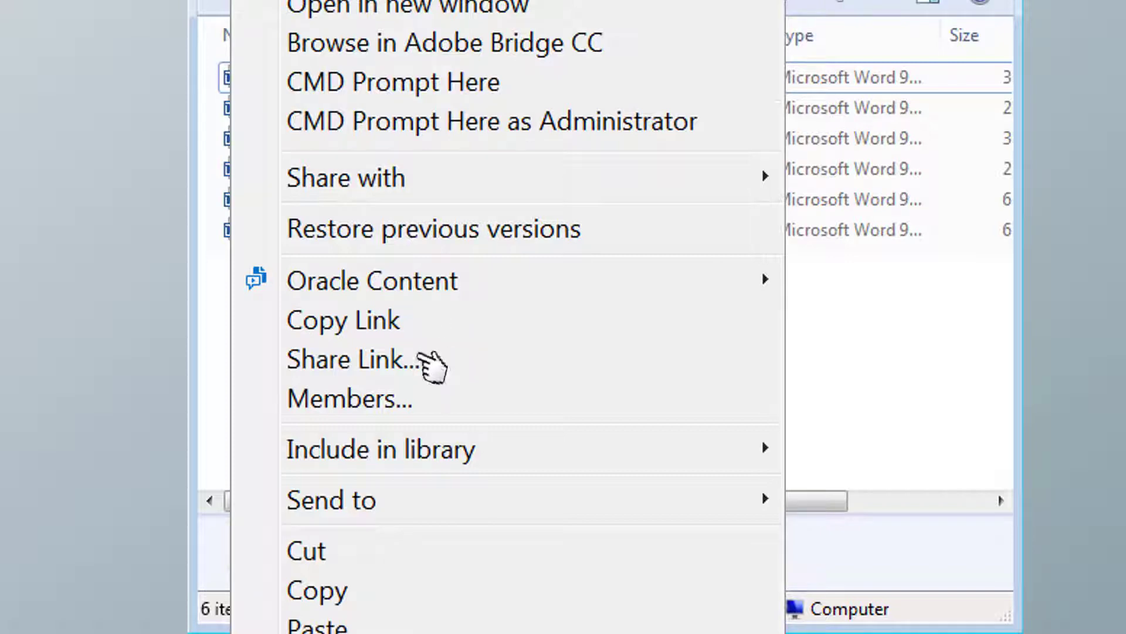
click(352, 359)
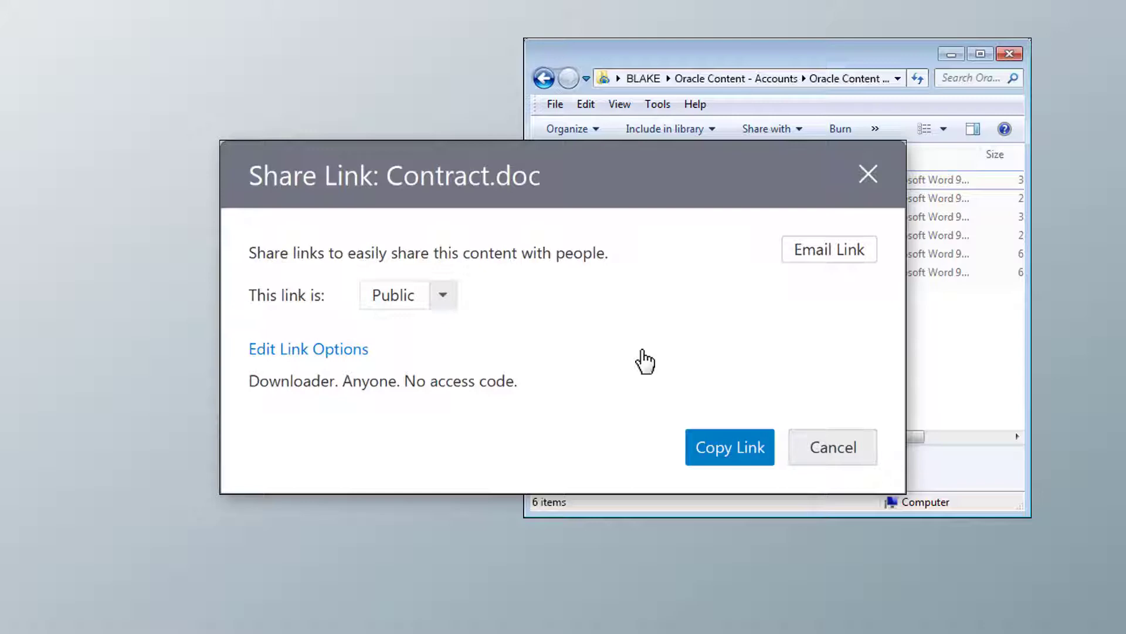
click(308, 349)
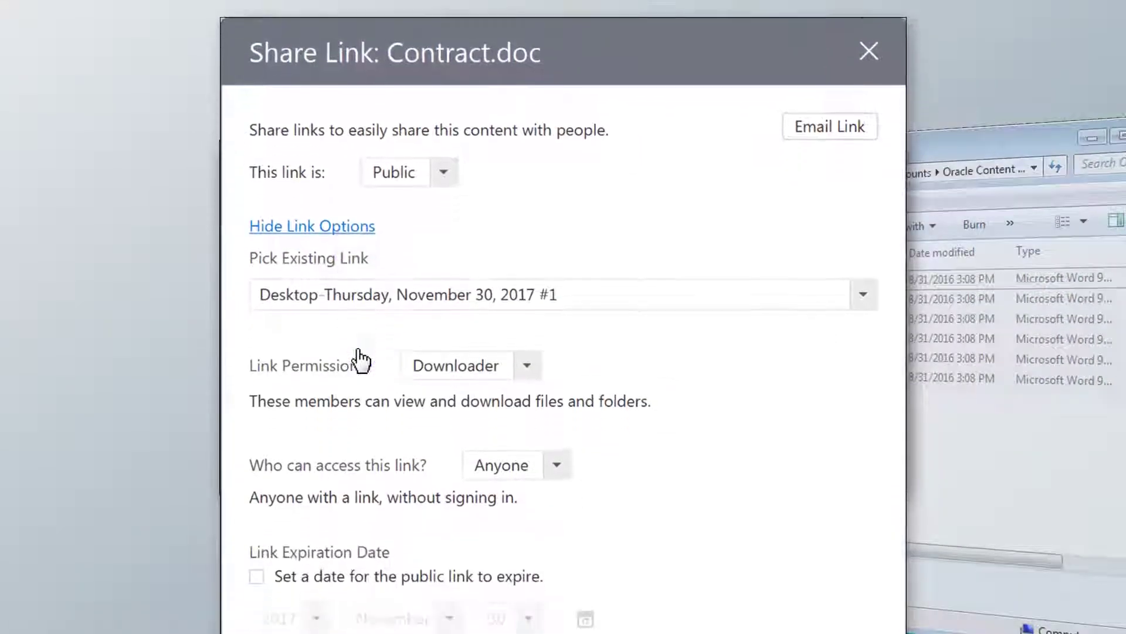
click(528, 365)
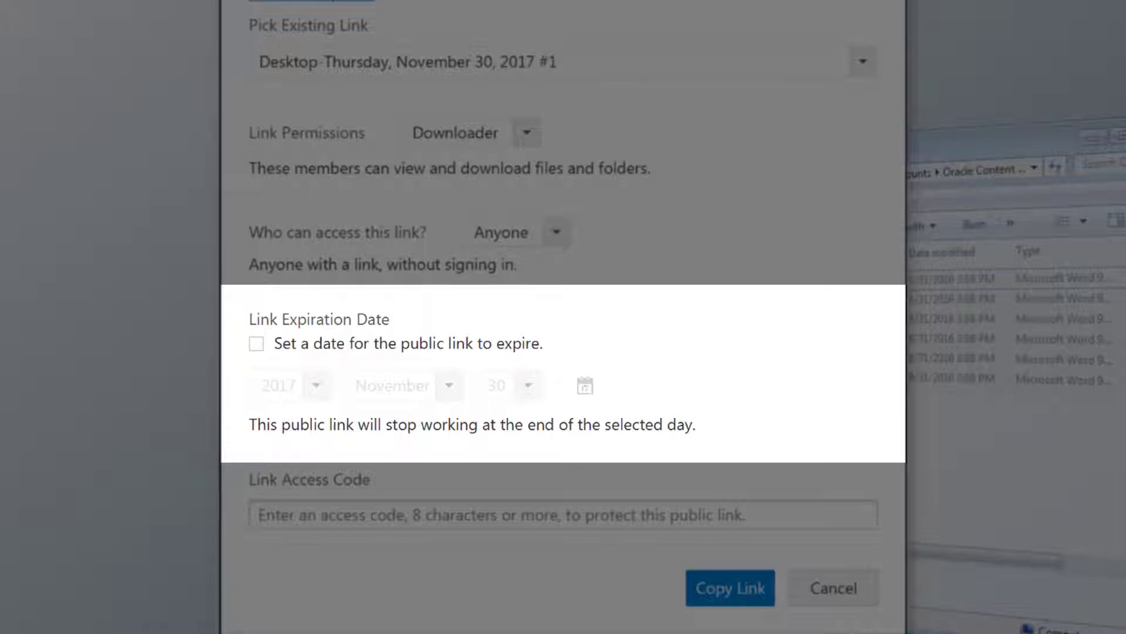
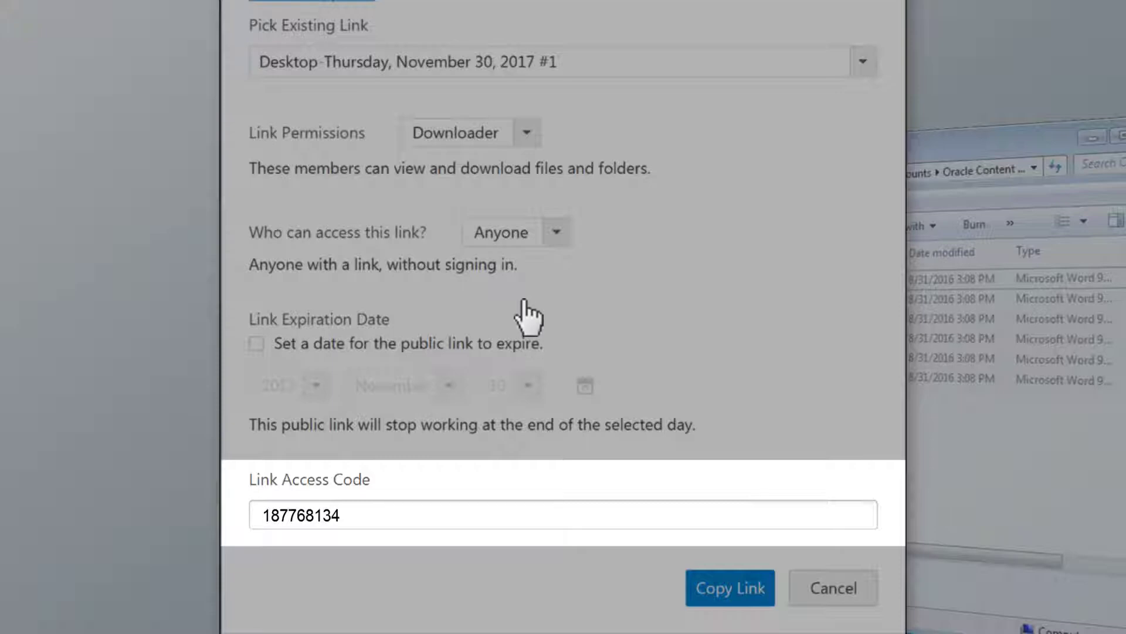
click(554, 231)
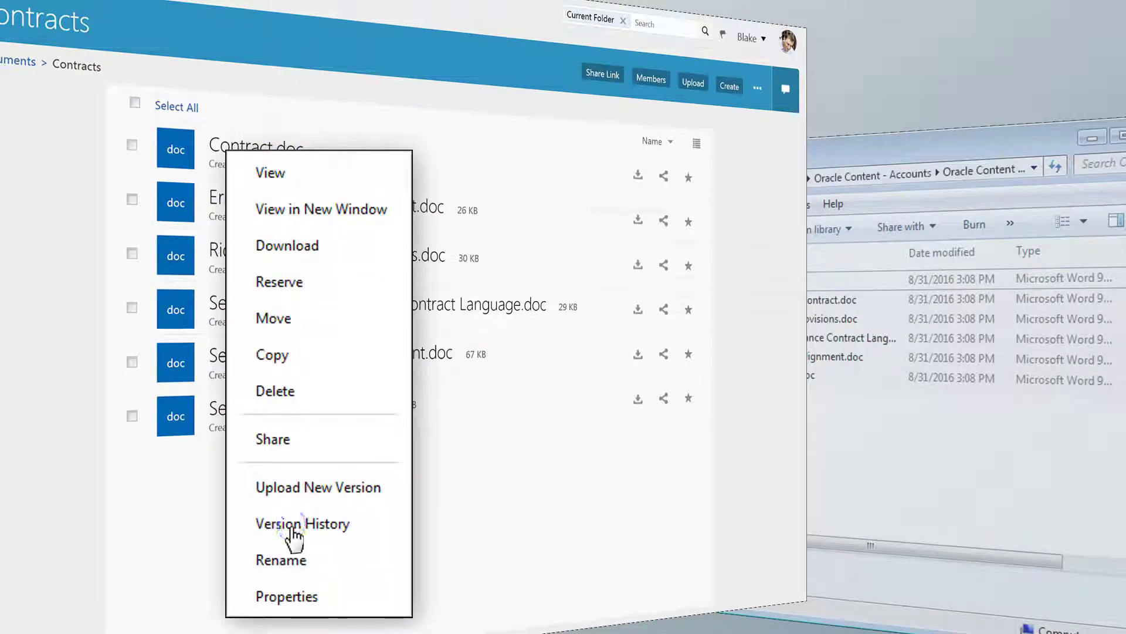
Step: View Contract.doc's access history, then return to its Share Link window
click(286, 596)
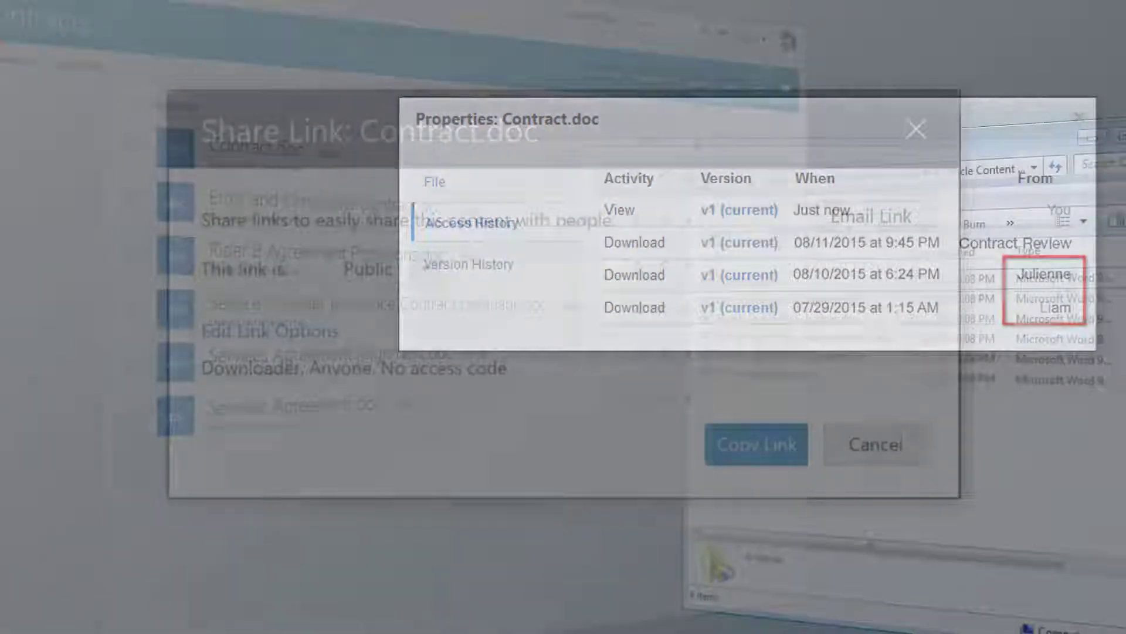
click(915, 130)
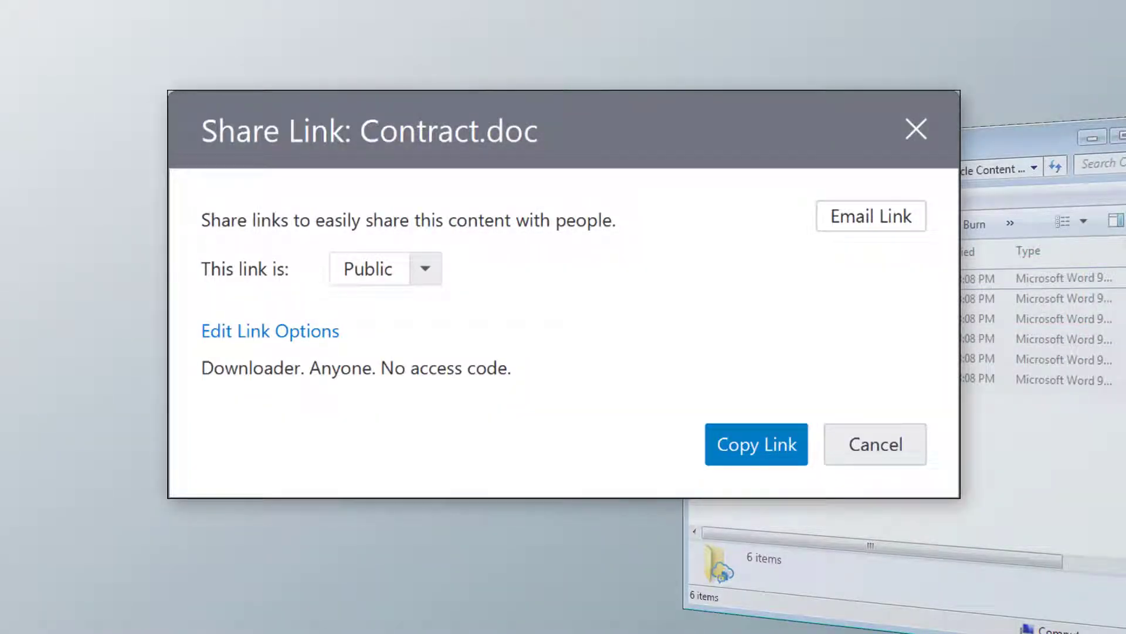